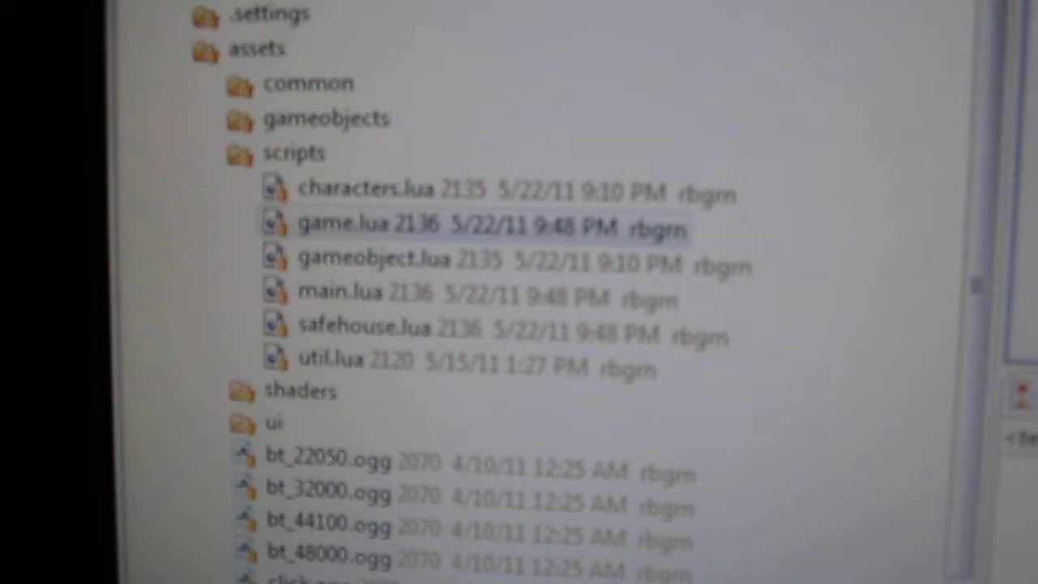
- Scroll LuaBinder.cpp up to the lua_logmsg binding near the stack dump and script execution functions
{"action": "scroll", "scroll_direction": "up", "scroll_amount": 3}
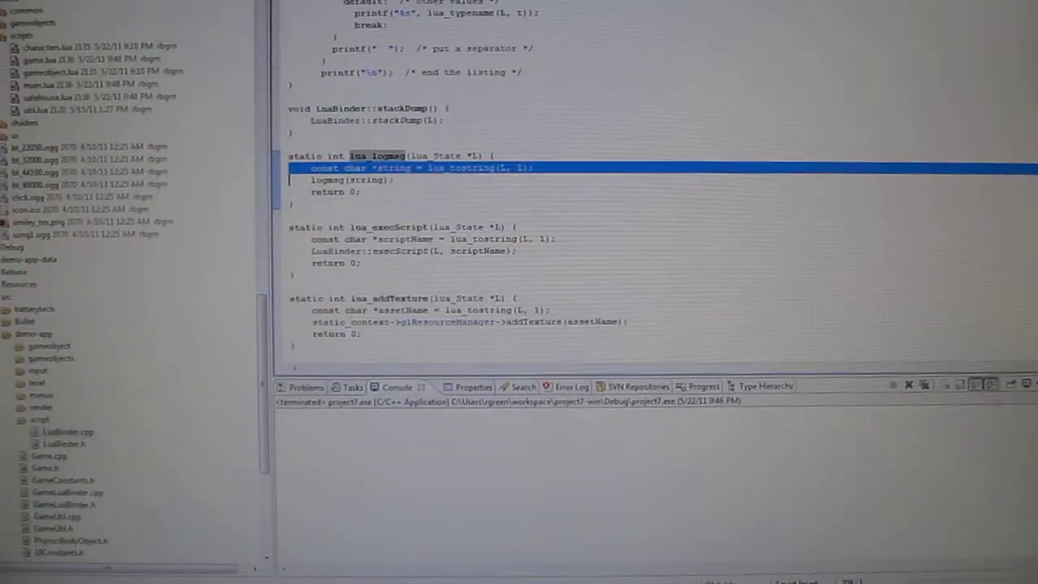
- Scroll GameLuaBinder.cpp through the includes, lua_methods, luaRegister and lua_Game_* functions to setBoxMessage
{"action": "scroll", "scroll_direction": "up", "scroll_amount": 3}
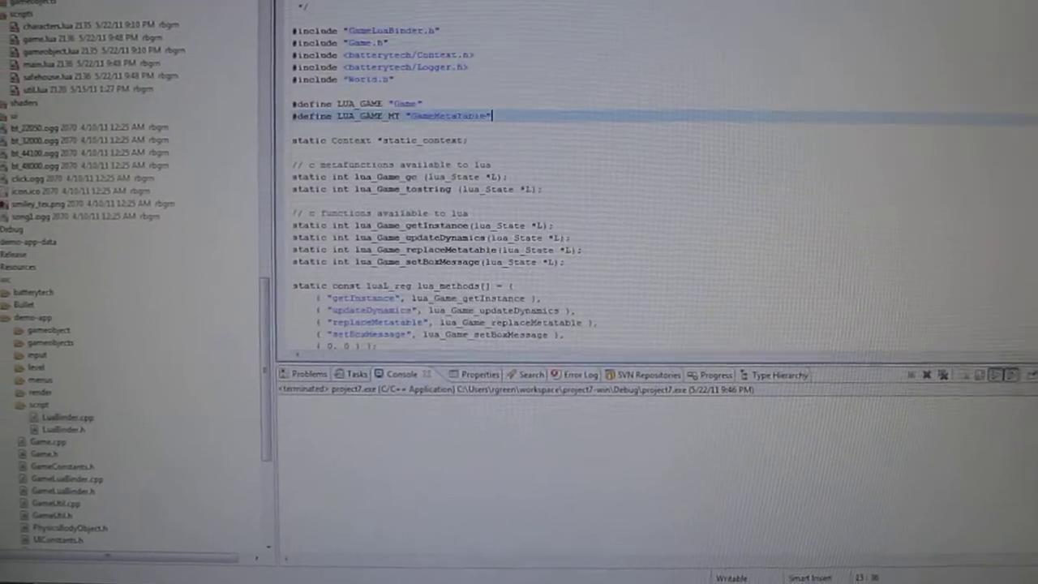
{"action": "scroll", "scroll_direction": "down", "scroll_amount": 3}
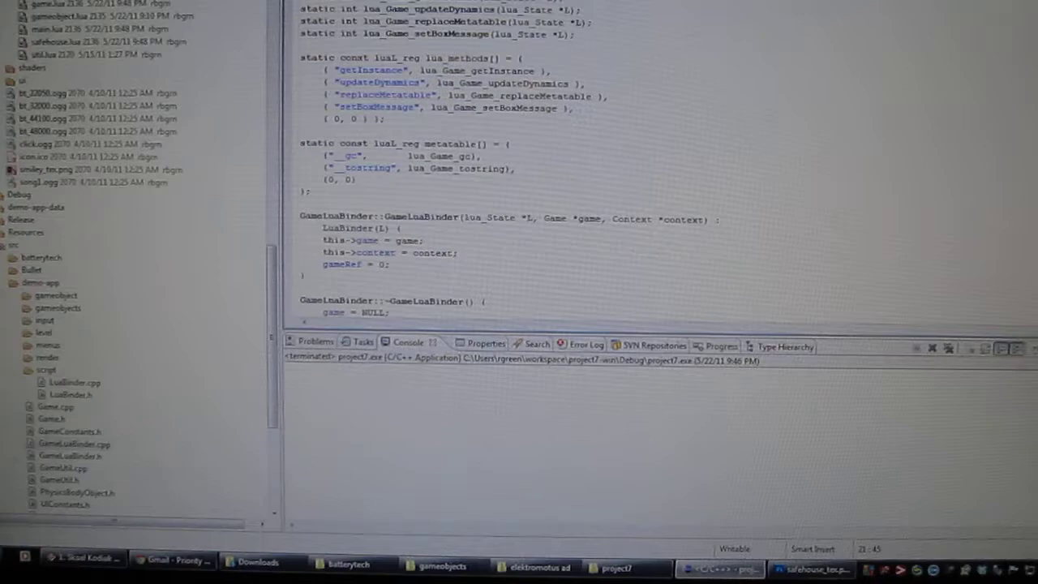
{"action": "scroll", "scroll_direction": "down", "scroll_amount": 3}
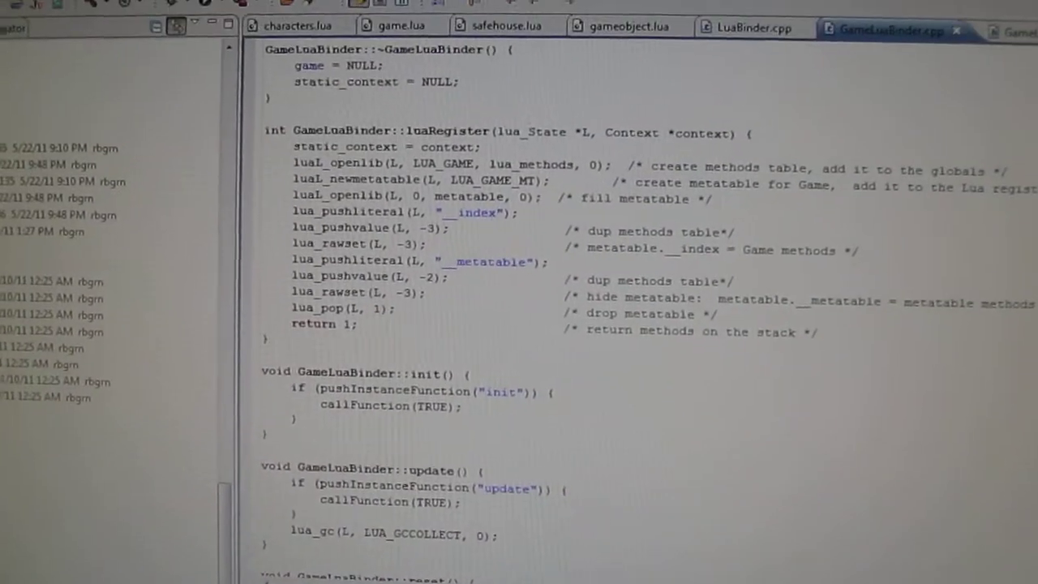
{"action": "scroll", "scroll_direction": "down", "scroll_amount": 3}
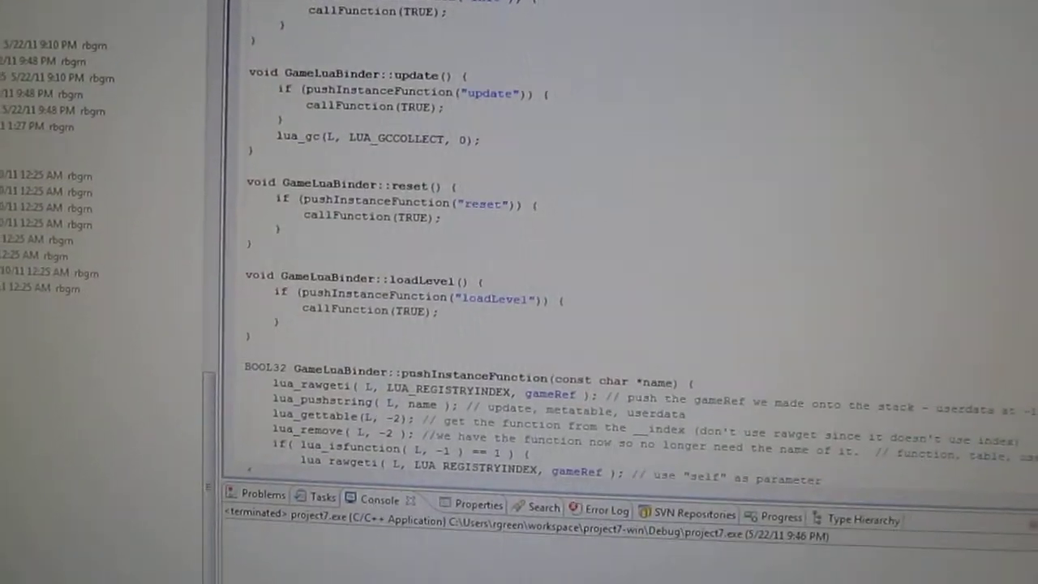
{"action": "scroll", "scroll_direction": "up", "scroll_amount": 3}
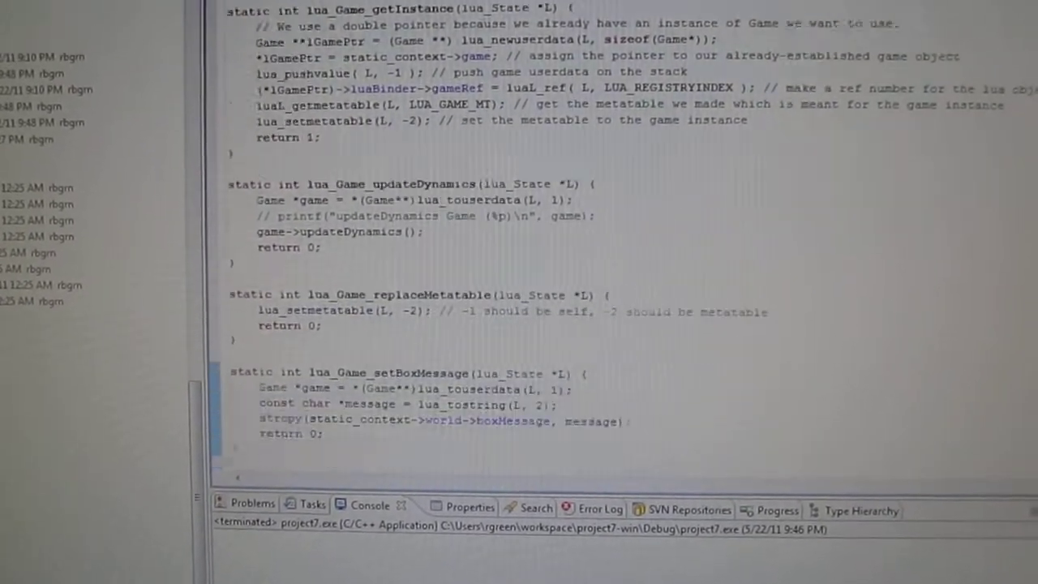
{"action": "scroll", "scroll_direction": "down", "scroll_amount": 3}
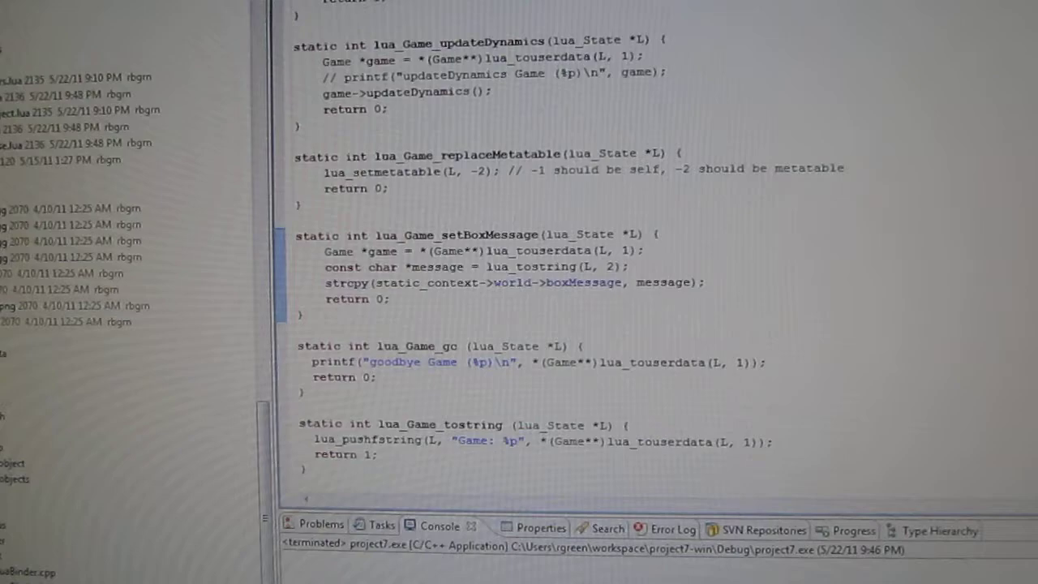
{"action": "scroll", "scroll_direction": "up", "scroll_amount": 3}
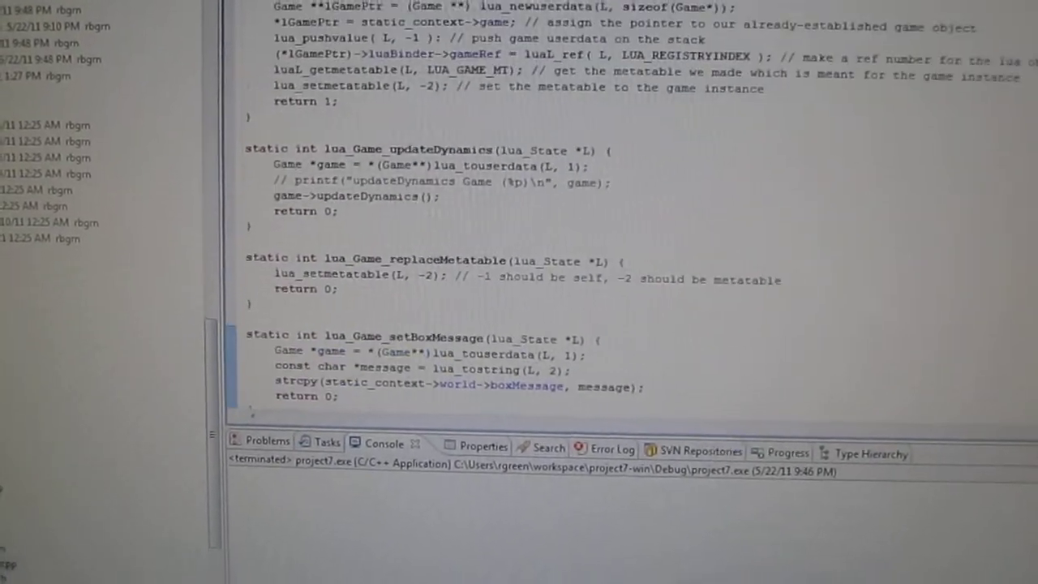
{"action": "scroll", "scroll_direction": "up", "scroll_amount": 3}
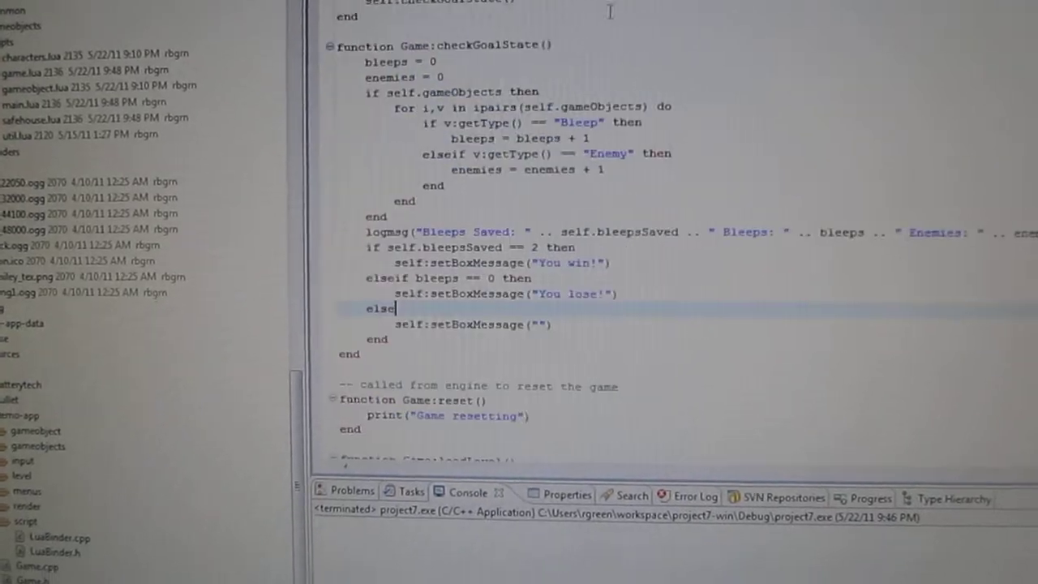
- Read game.lua's checkGoalState, Game:update, Game:reset, loadLevel and makeBleep functions
{"action": "scroll", "scroll_direction": "up", "scroll_amount": 3}
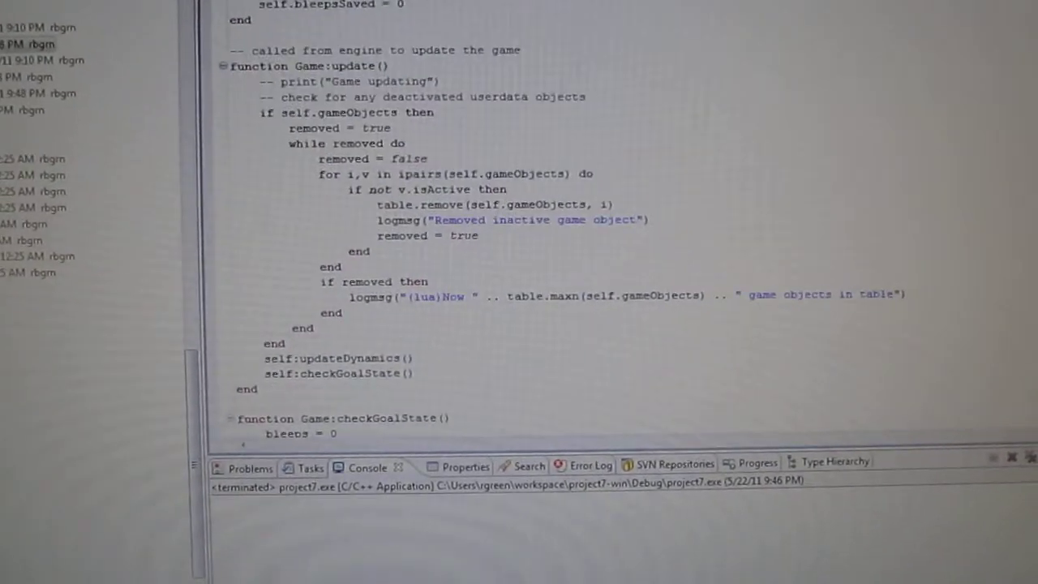
{"action": "scroll", "scroll_direction": "up", "scroll_amount": 3}
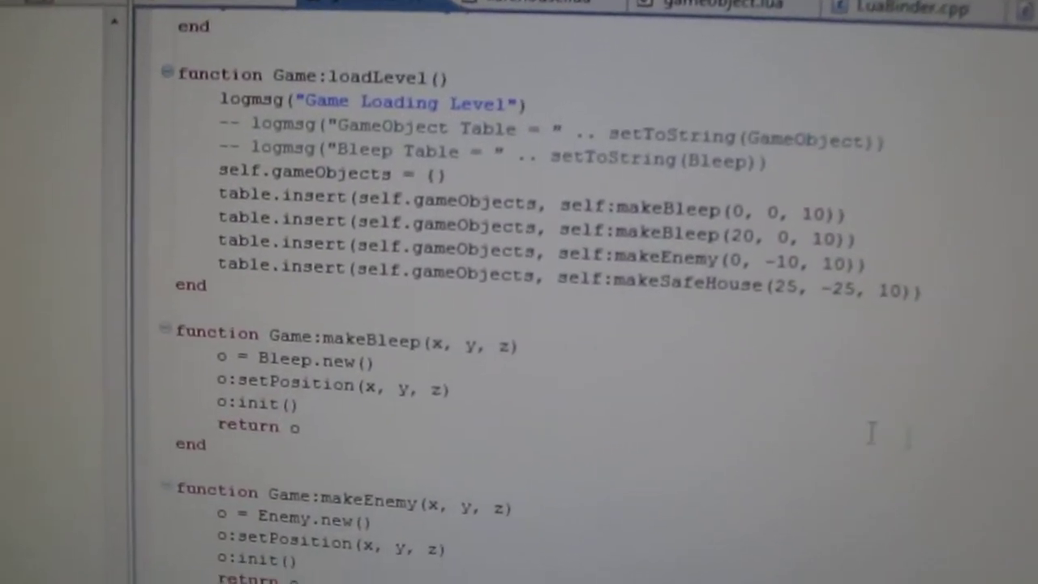
{"action": "double_click", "coordinate": [657, 211]}
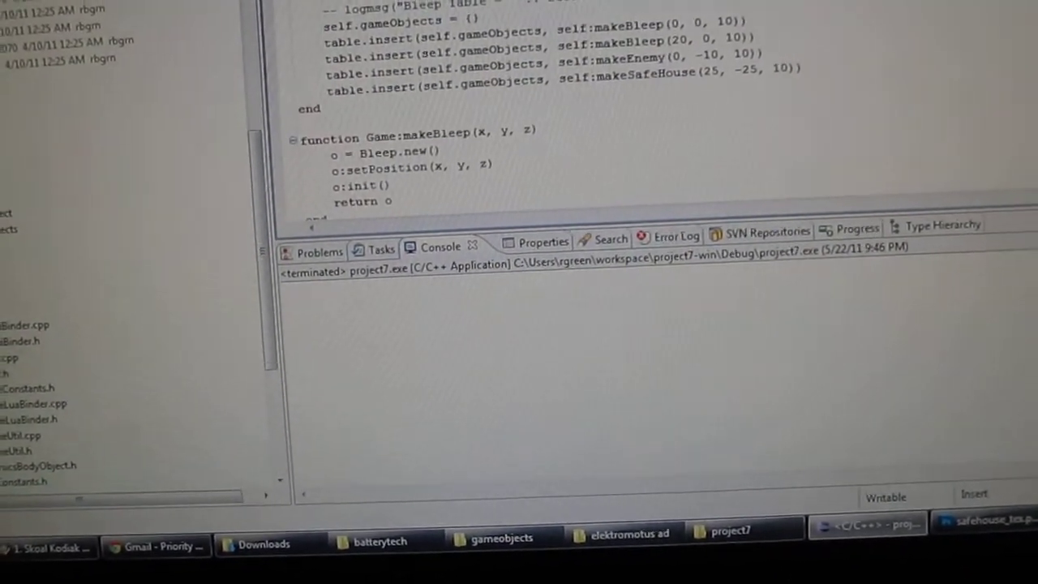
{"action": "scroll", "scroll_direction": "up", "scroll_amount": 3}
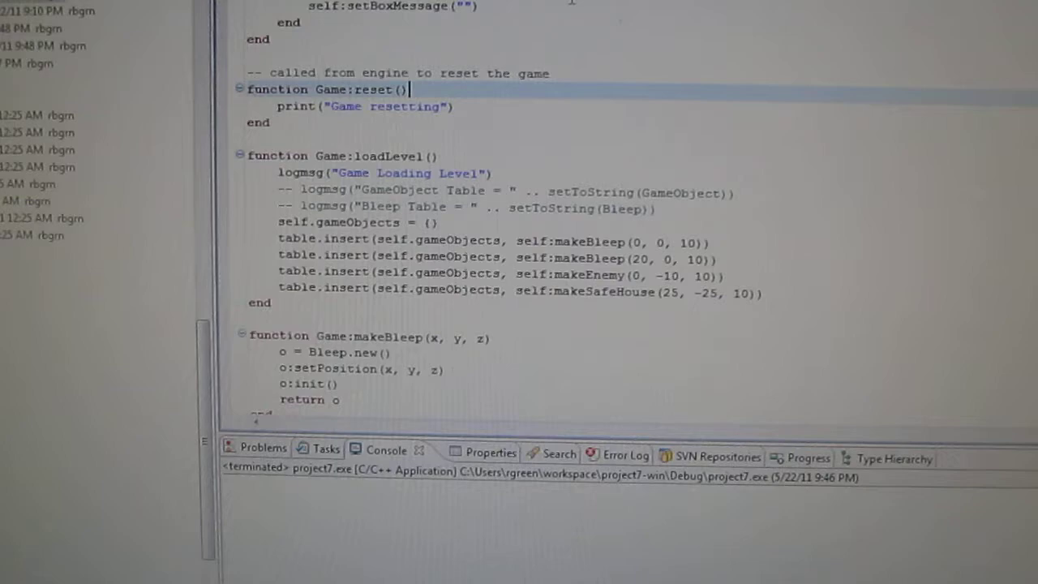